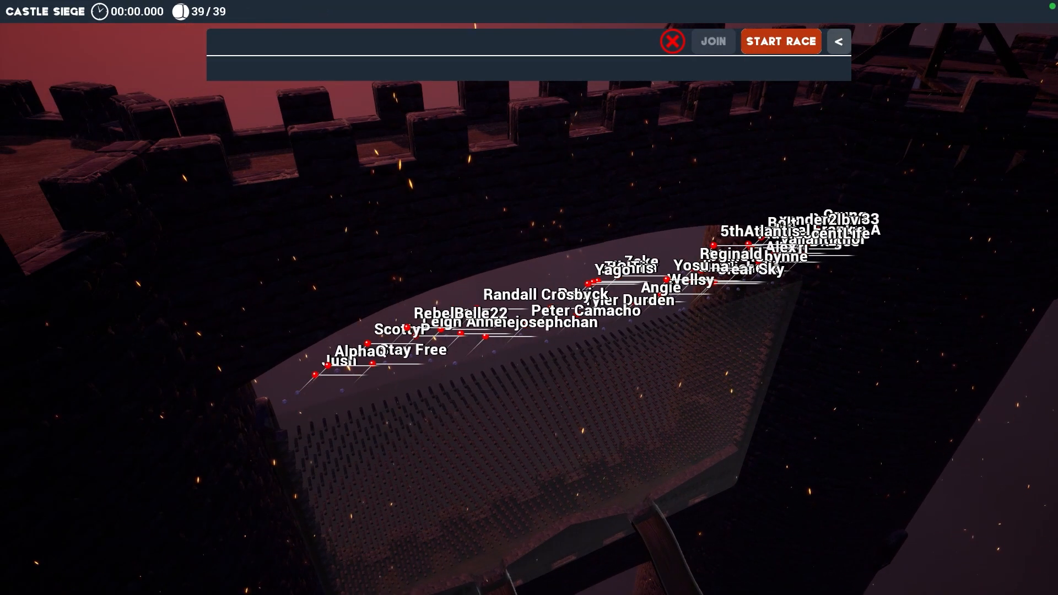
Start the Castle Siege race with the 39 qualified viewer marbles and live leaderboard
left_click(781, 41)
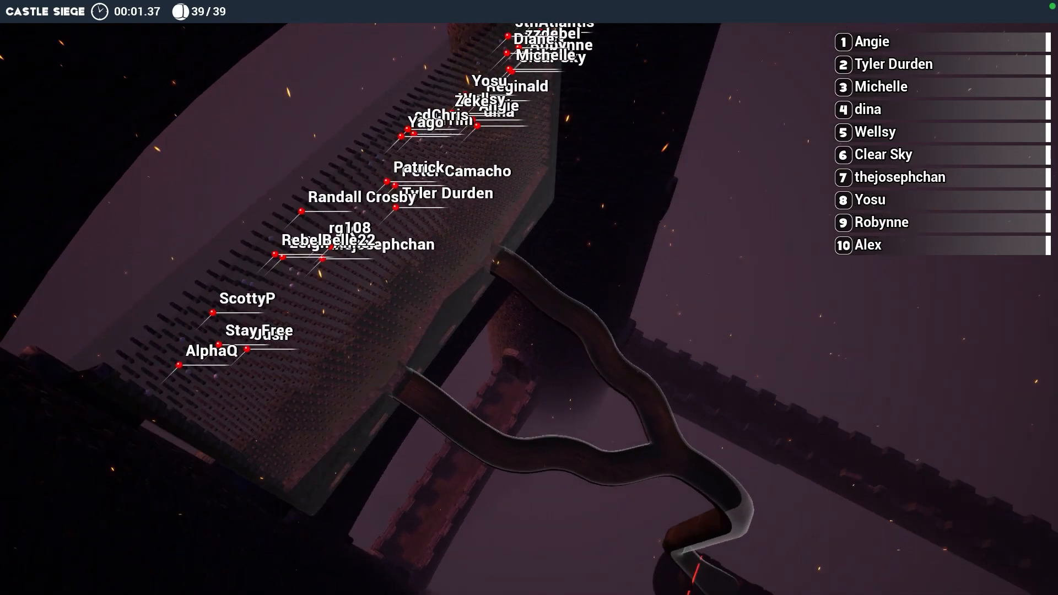